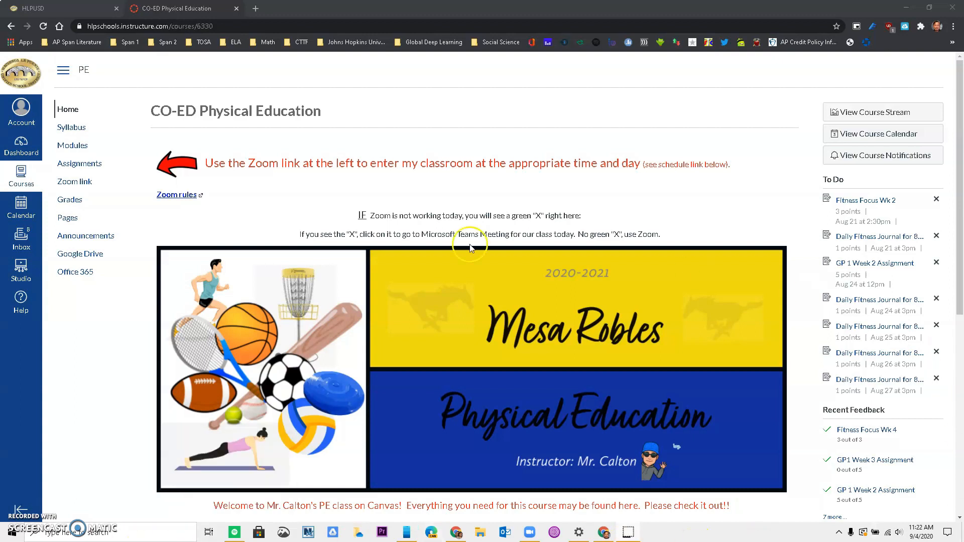
{"action": "mouse_move", "coordinate": [37, 410]}
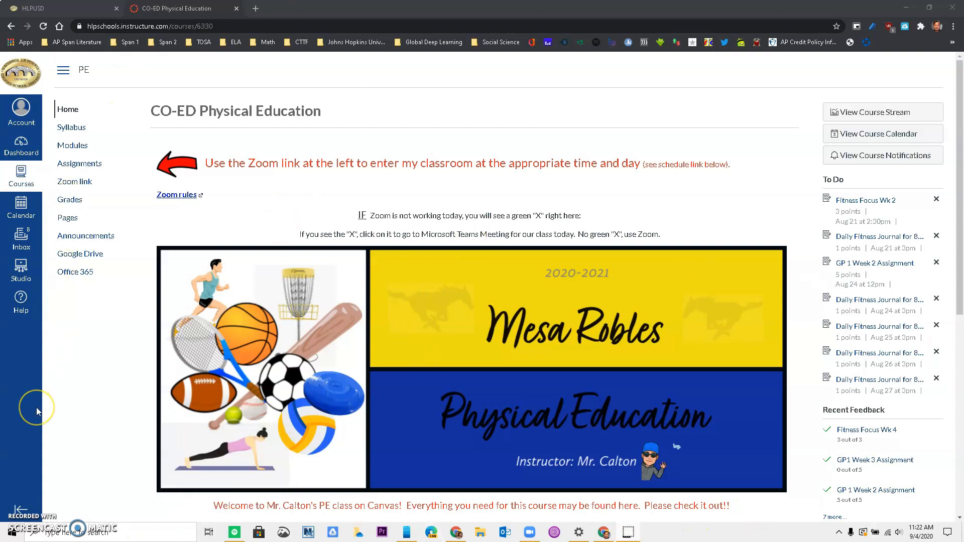
{"action": "mouse_move", "coordinate": [283, 259]}
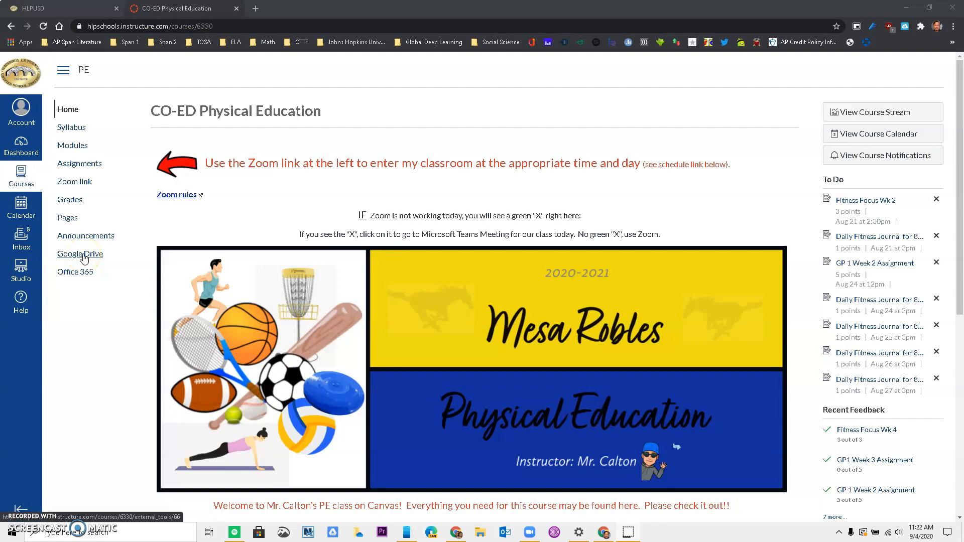
Open the Google Drive tool from the PE course navigation.
{"action": "left_click", "coordinate": [84, 254]}
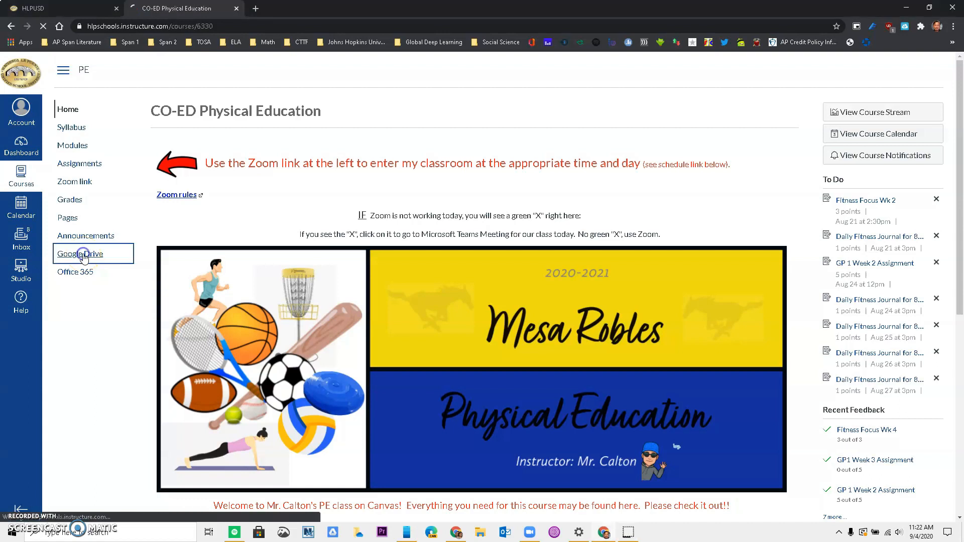
Load the Google Drive file list and bring up the connected personal account's menu.
{"action": "left_click", "coordinate": [83, 254]}
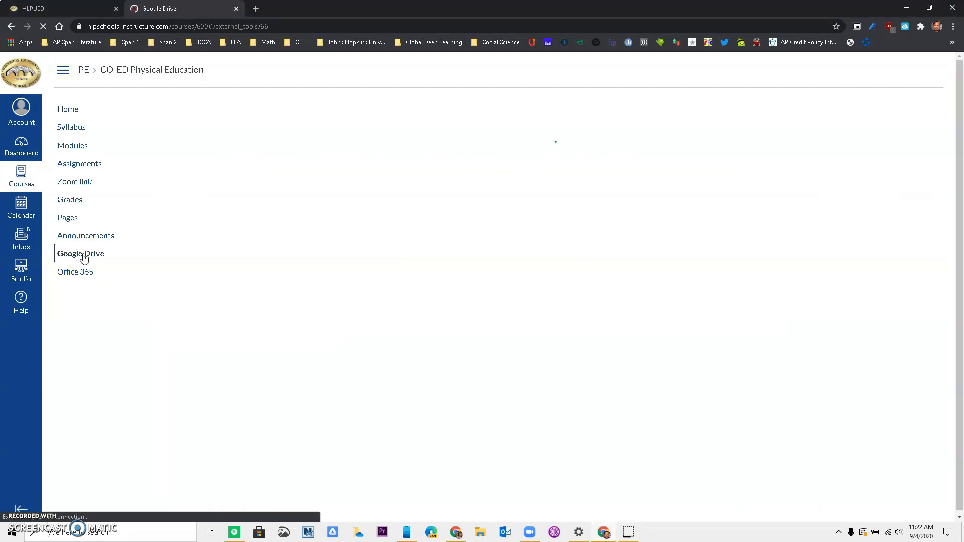
{"action": "left_click", "coordinate": [80, 253]}
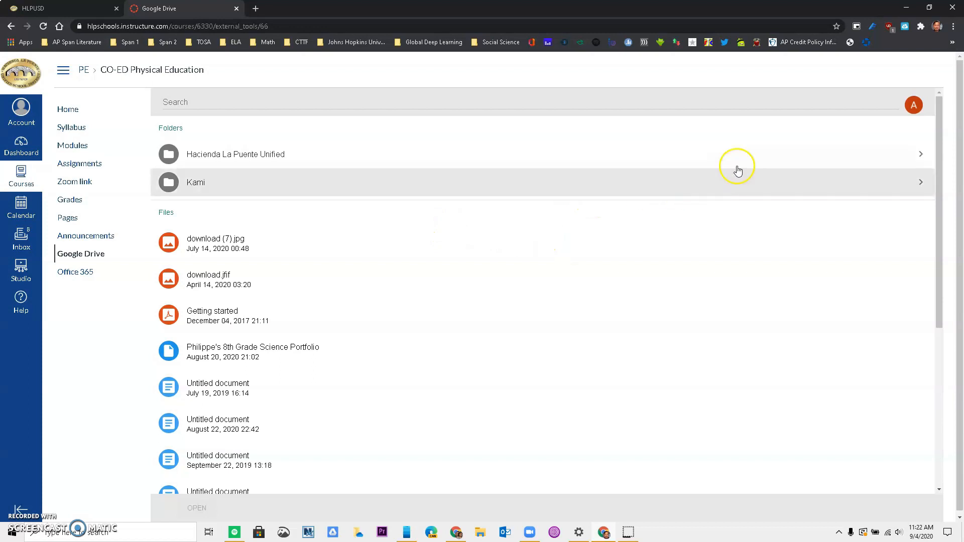
{"action": "mouse_move", "coordinate": [887, 121]}
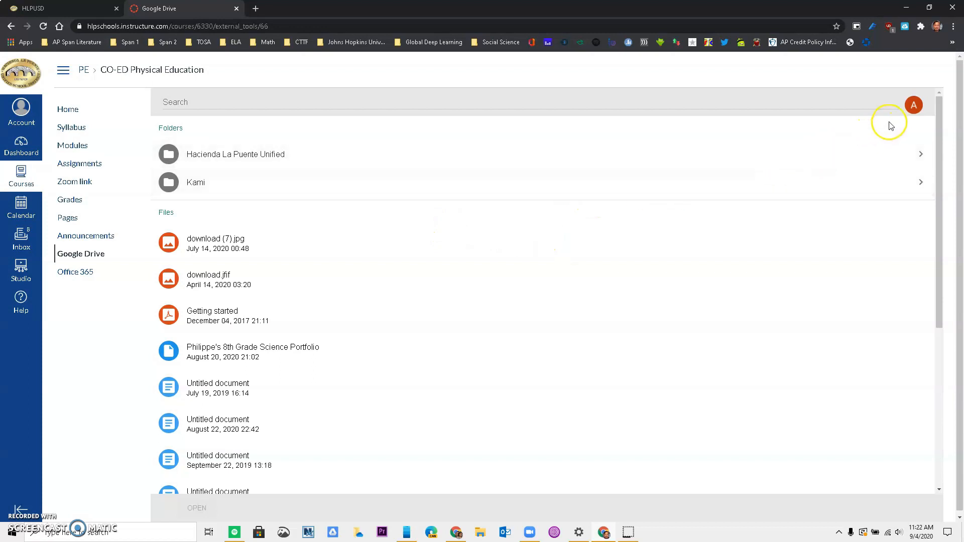
{"action": "mouse_move", "coordinate": [914, 105]}
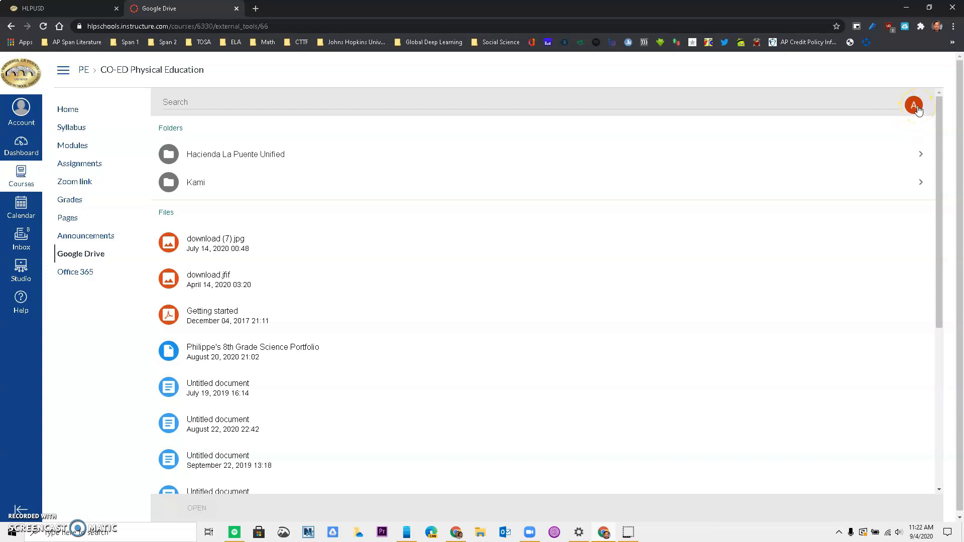
{"action": "left_click", "coordinate": [913, 105]}
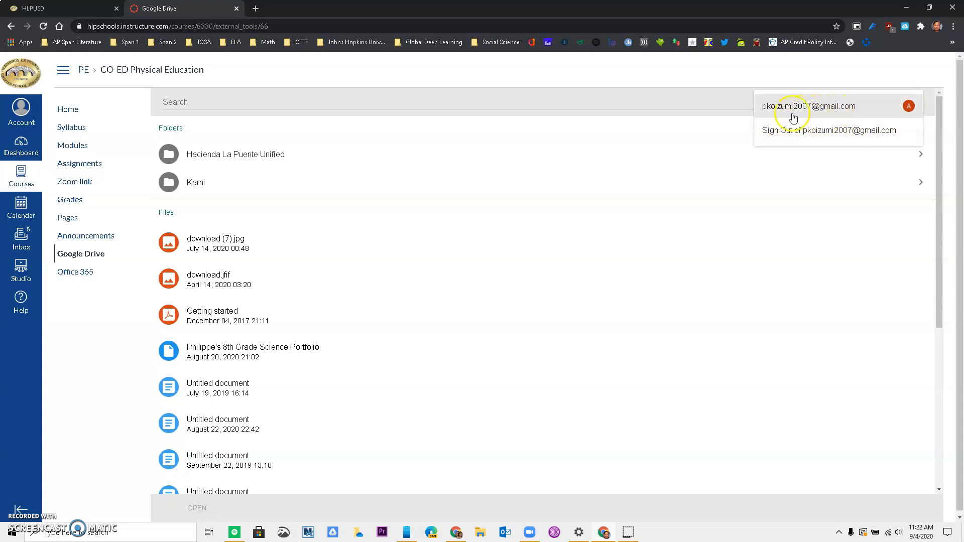
{"action": "mouse_move", "coordinate": [831, 115]}
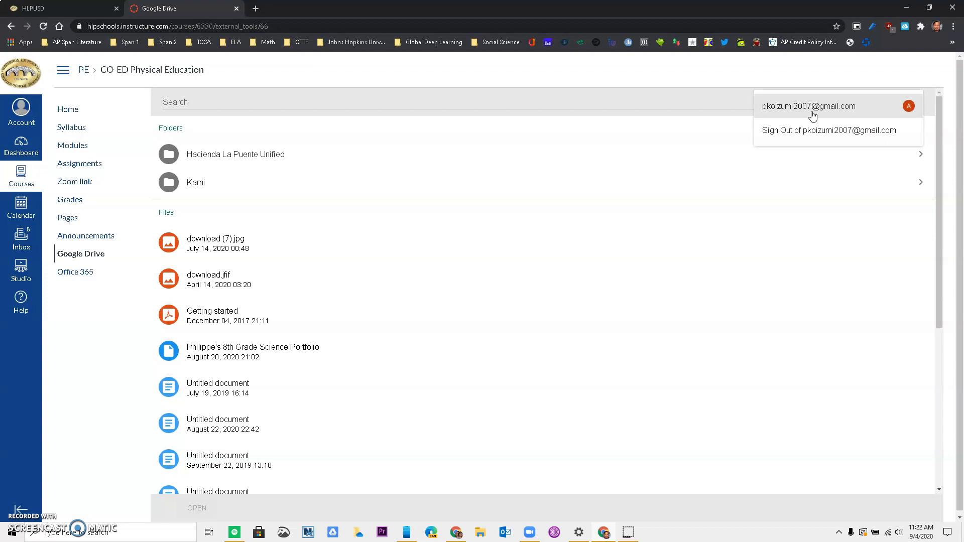
{"action": "mouse_move", "coordinate": [812, 120]}
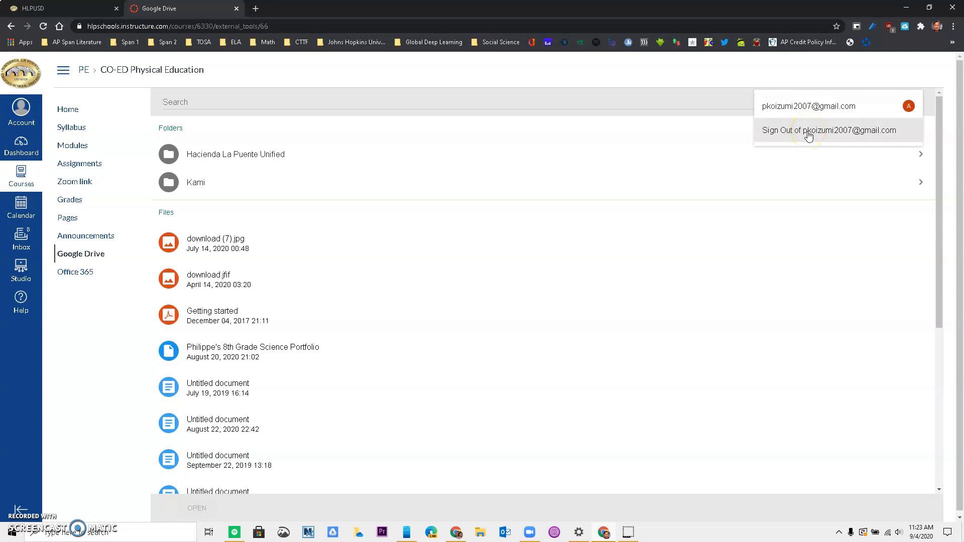
Sign out of the personal Google account and start authorizing Google Drive again.
{"action": "left_click", "coordinate": [809, 130]}
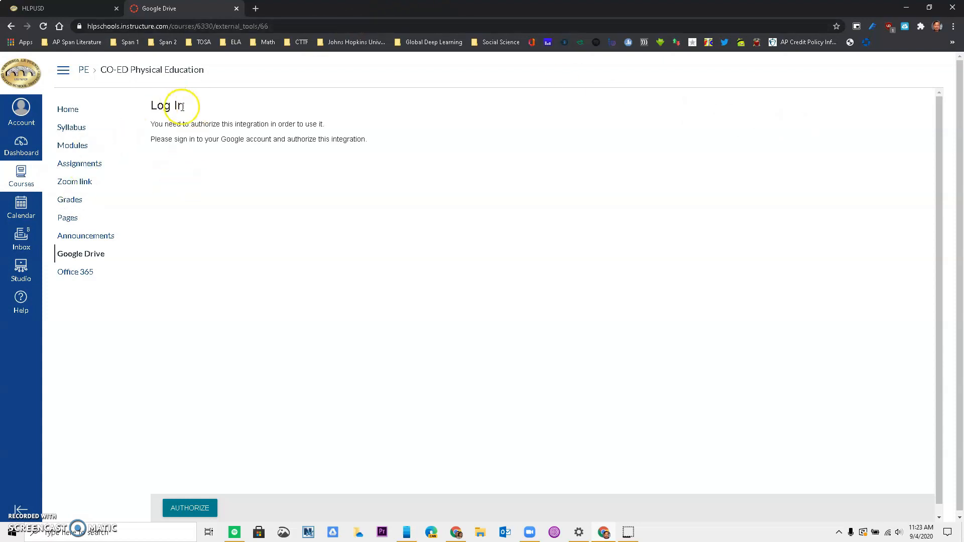
{"action": "mouse_move", "coordinate": [164, 346]}
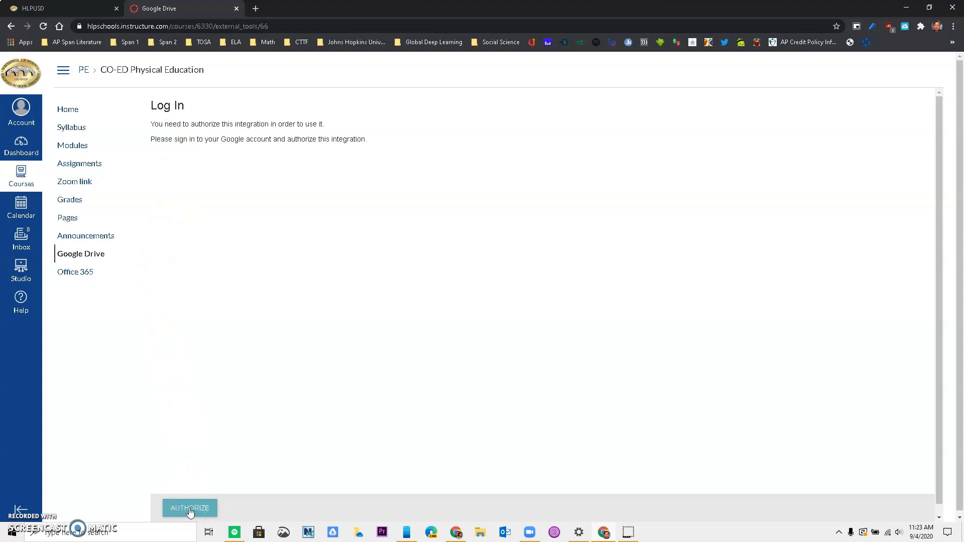
{"action": "left_click", "coordinate": [188, 508]}
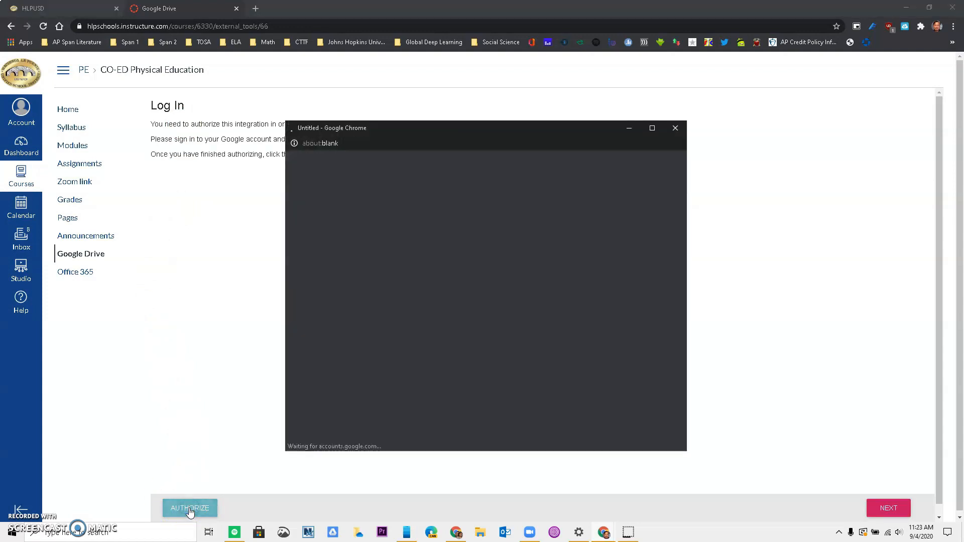
{"action": "left_click", "coordinate": [189, 508]}
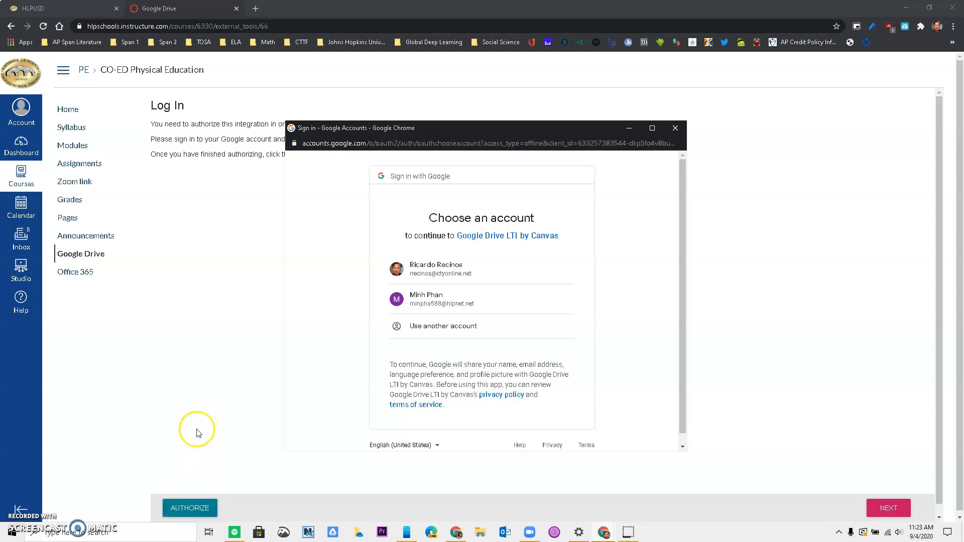
{"action": "mouse_move", "coordinate": [468, 337]}
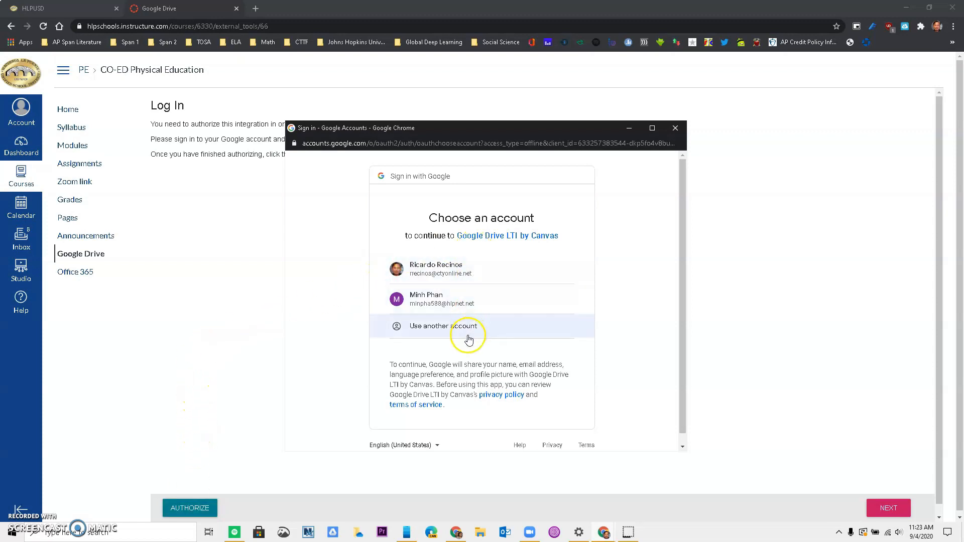
{"action": "mouse_move", "coordinate": [467, 358]}
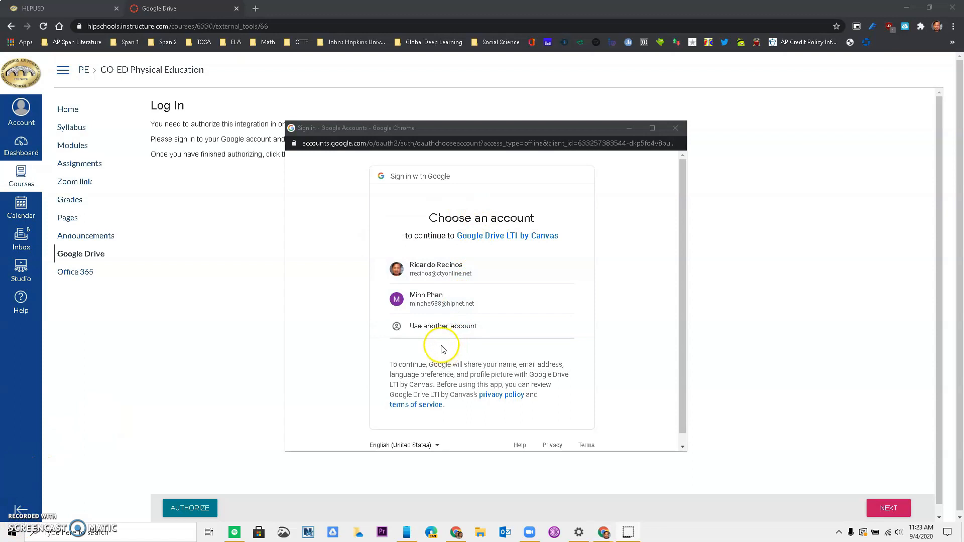
{"action": "mouse_move", "coordinate": [445, 330]}
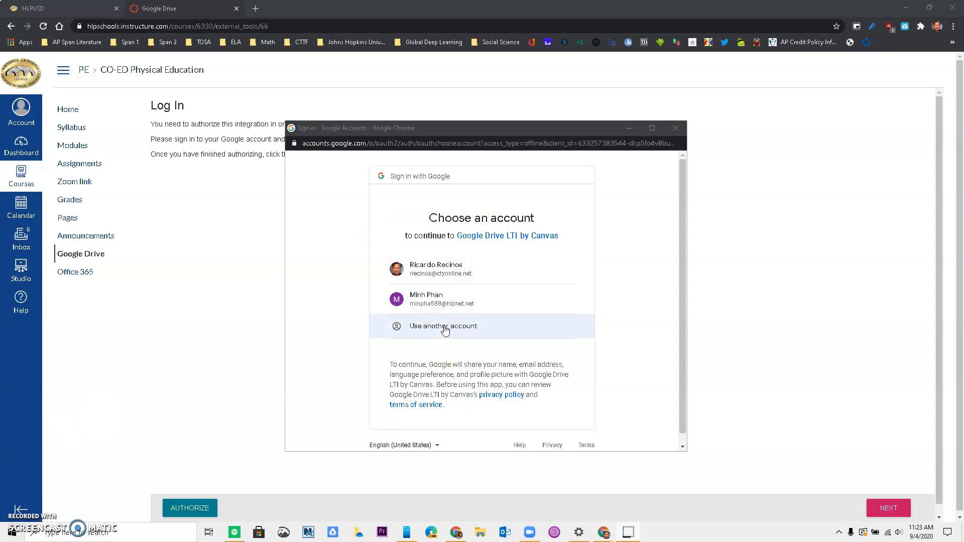
{"action": "left_click", "coordinate": [443, 325]}
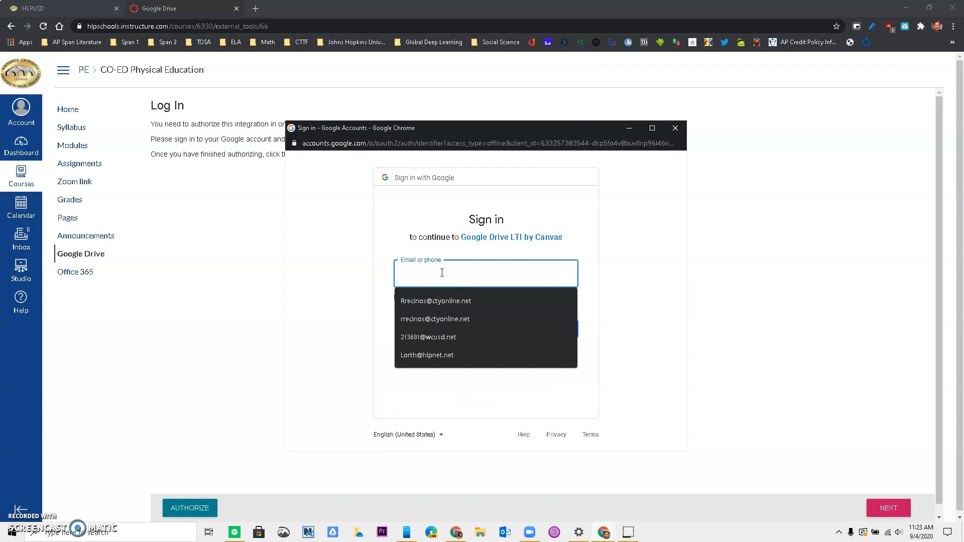
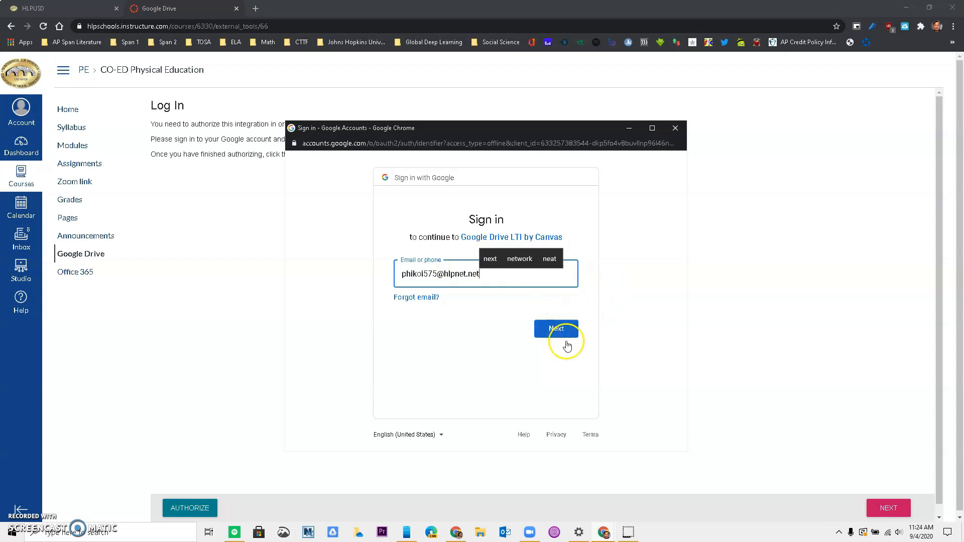
{"action": "left_click", "coordinate": [556, 328]}
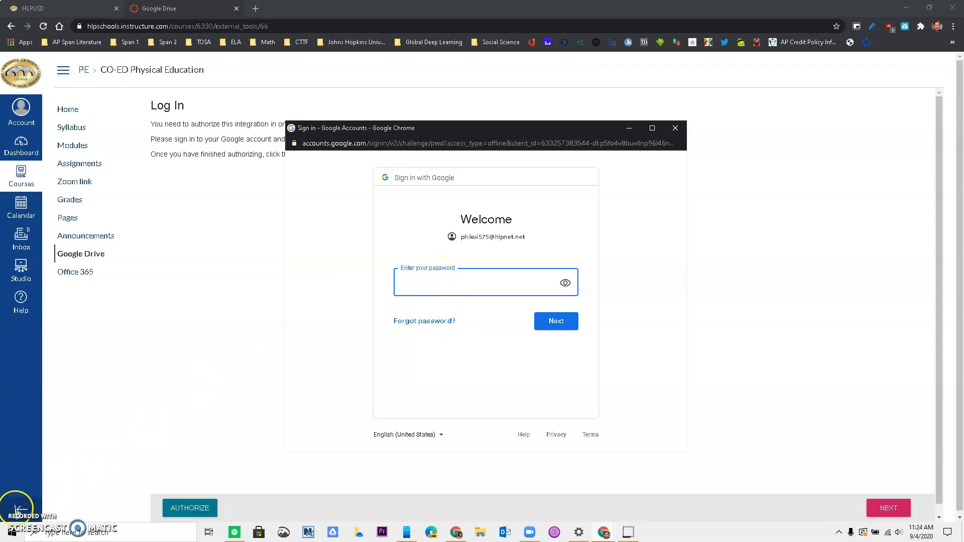
Enter the password and allow Google Drive LTI by Canvas access to Drive files.
{"action": "type", "text": "•••"}
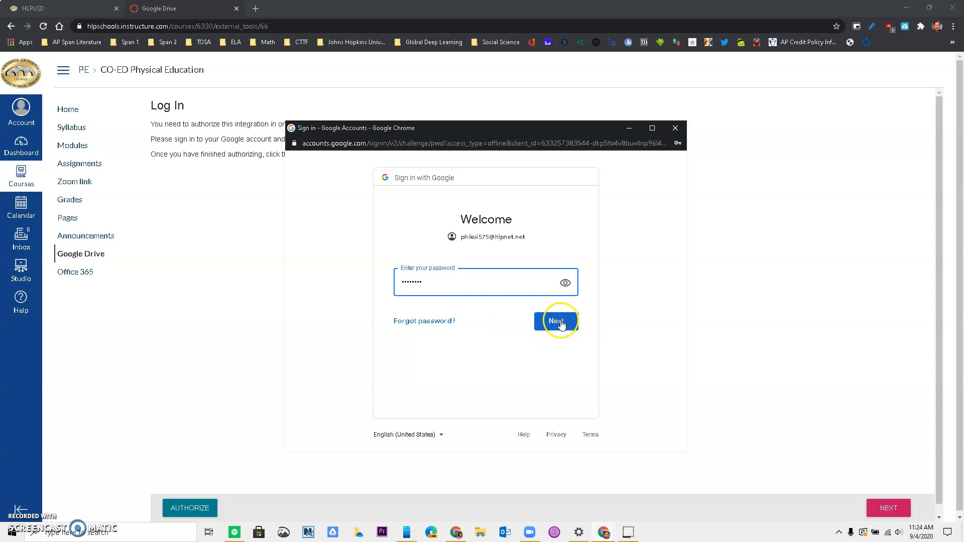
{"action": "left_click", "coordinate": [556, 321]}
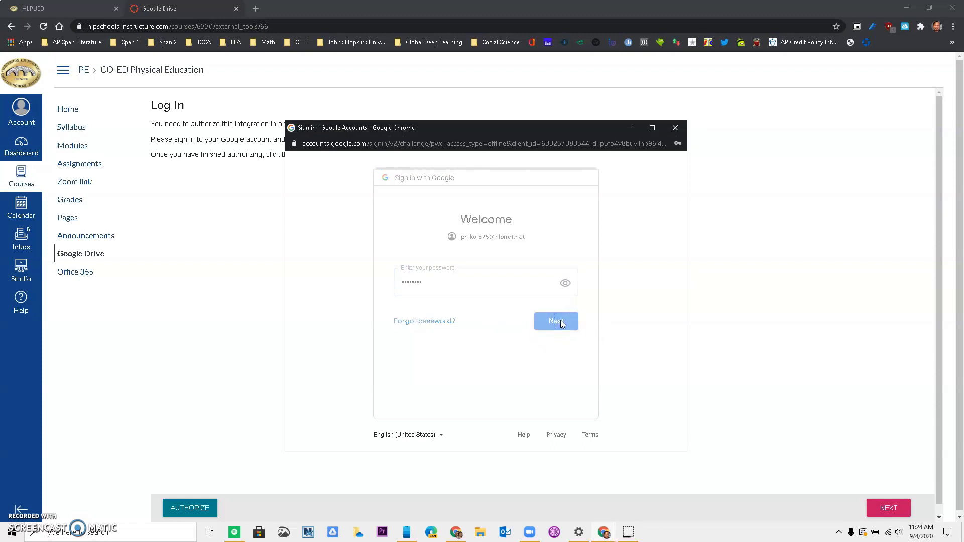
{"action": "left_click", "coordinate": [556, 321]}
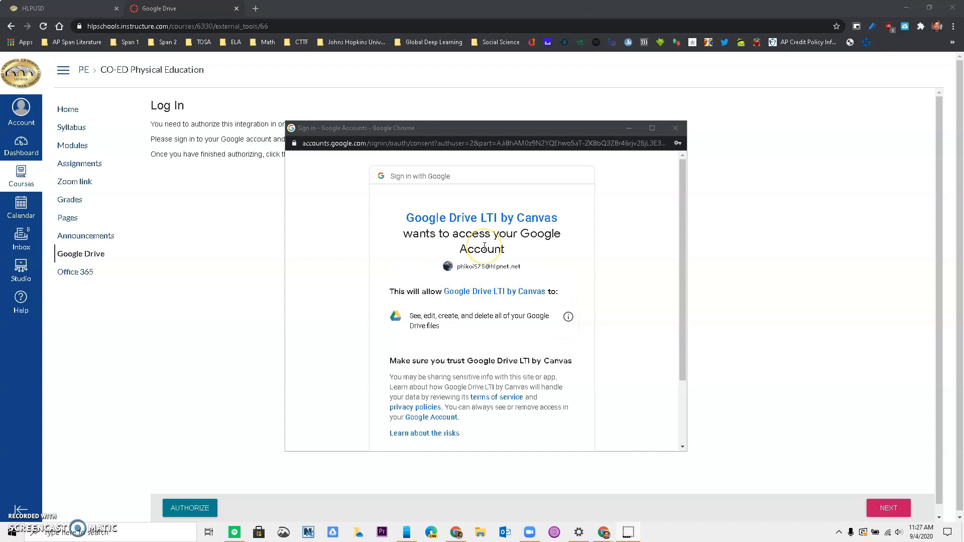
{"action": "scroll", "scroll_direction": "down", "scroll_amount": 3}
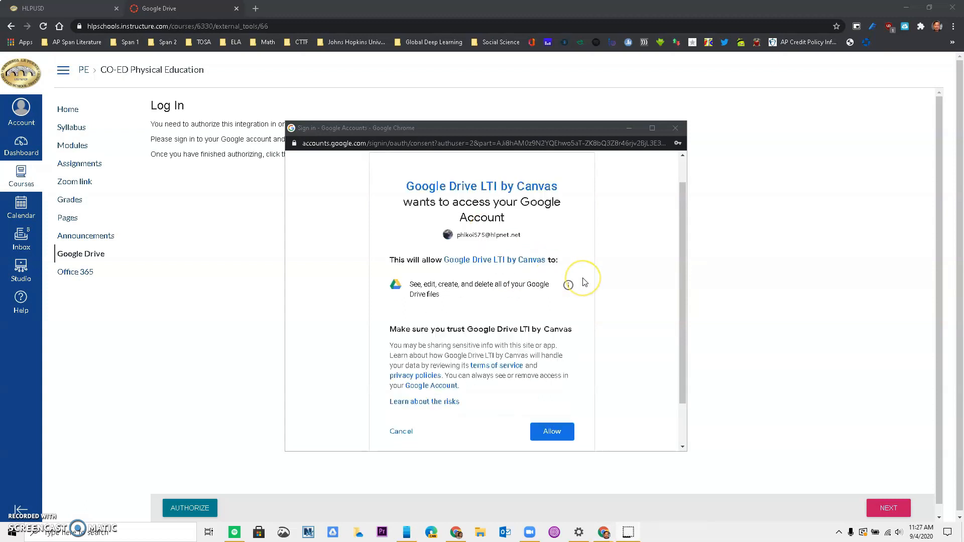
{"action": "scroll", "scroll_direction": "down", "scroll_amount": 3}
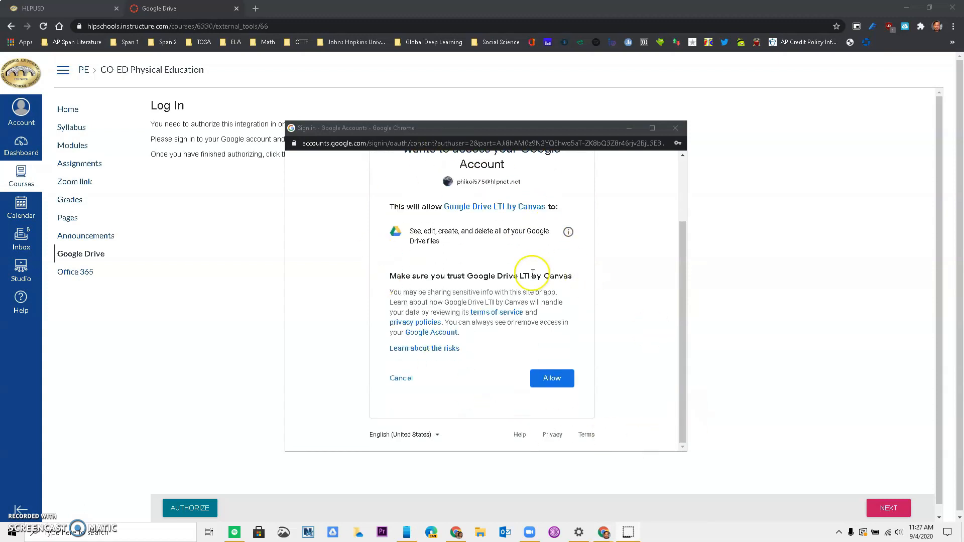
{"action": "mouse_move", "coordinate": [526, 254]}
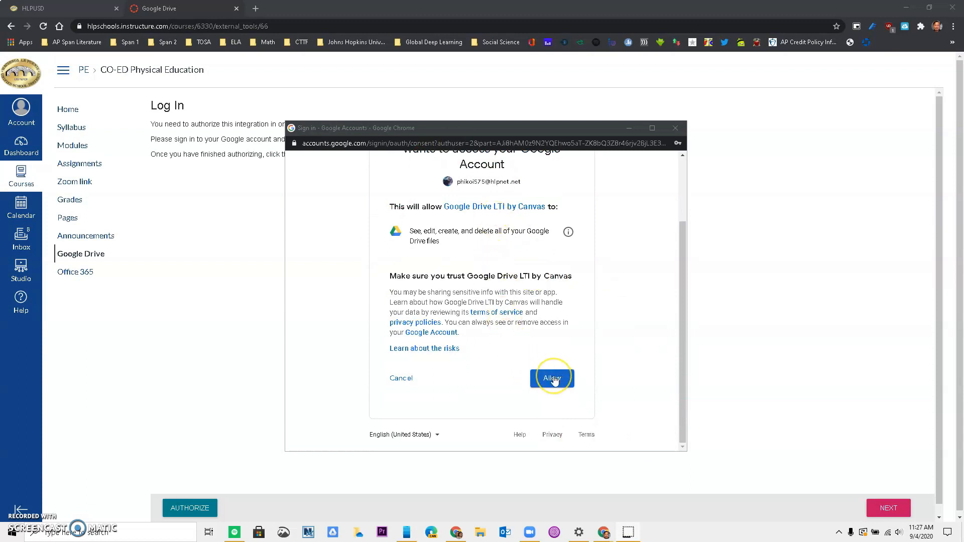
{"action": "left_click", "coordinate": [552, 375]}
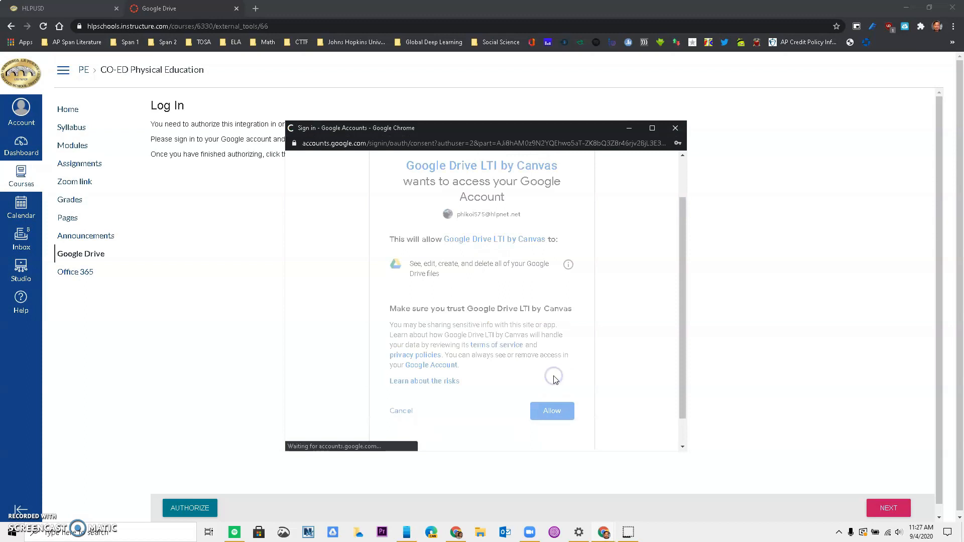
{"action": "left_click", "coordinate": [552, 410]}
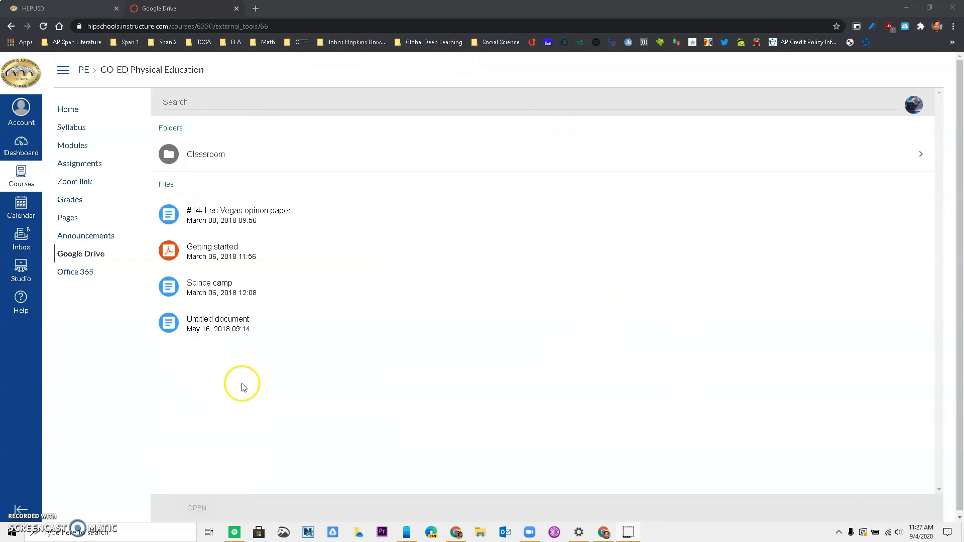
{"action": "mouse_move", "coordinate": [913, 104]}
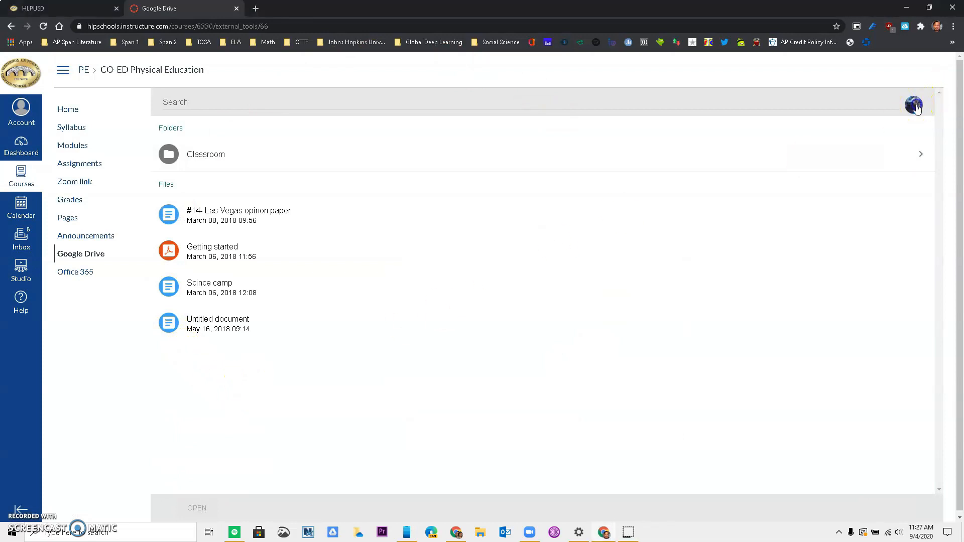
Confirm the school account is connected to Drive, then head to Assignments.
{"action": "left_click", "coordinate": [914, 105]}
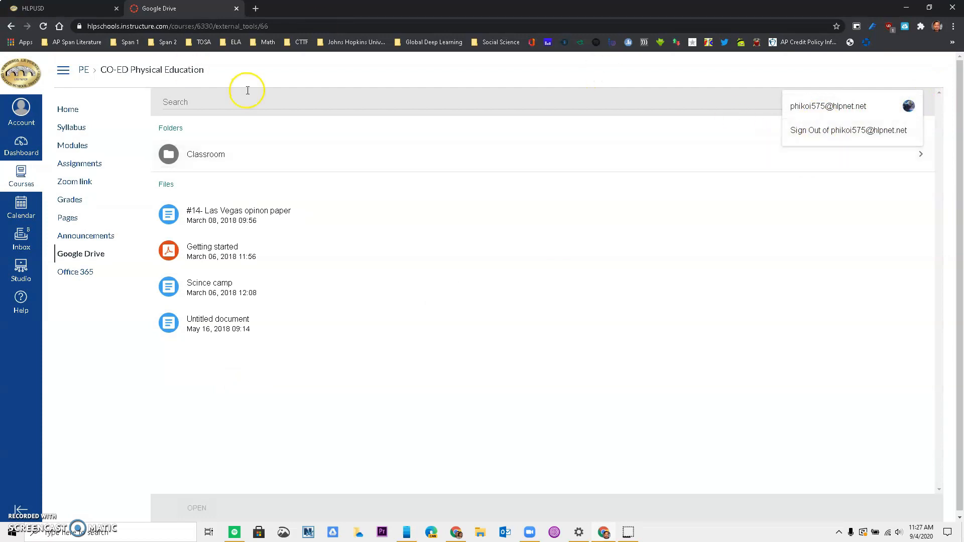
{"action": "left_click", "coordinate": [79, 164]}
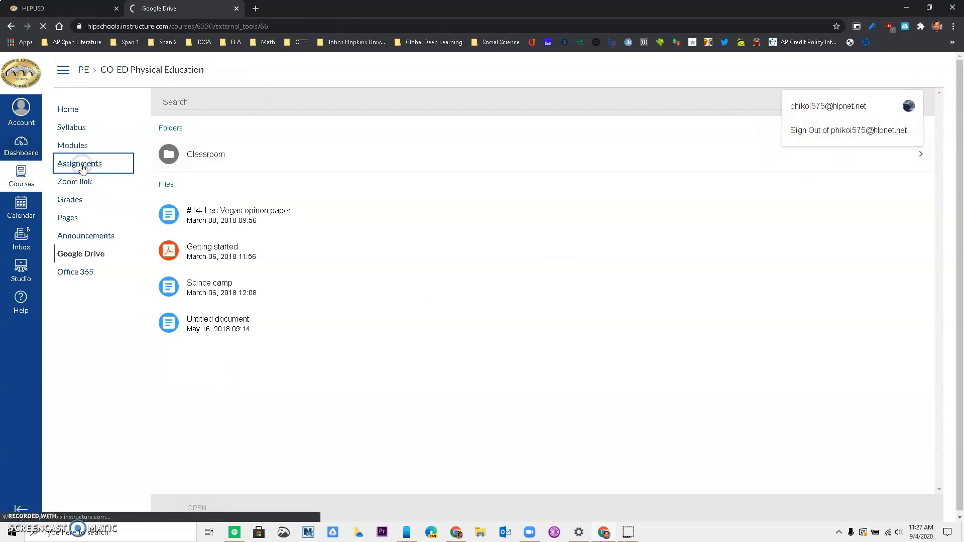
Open the GP1 Week 4 Assignment from the Assignments list.
{"action": "left_click", "coordinate": [78, 163]}
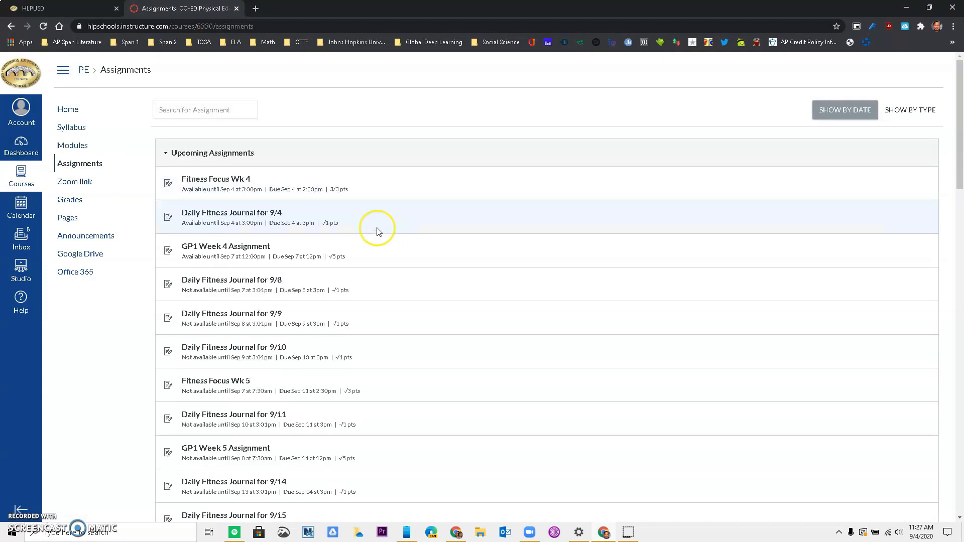
{"action": "left_click", "coordinate": [210, 246]}
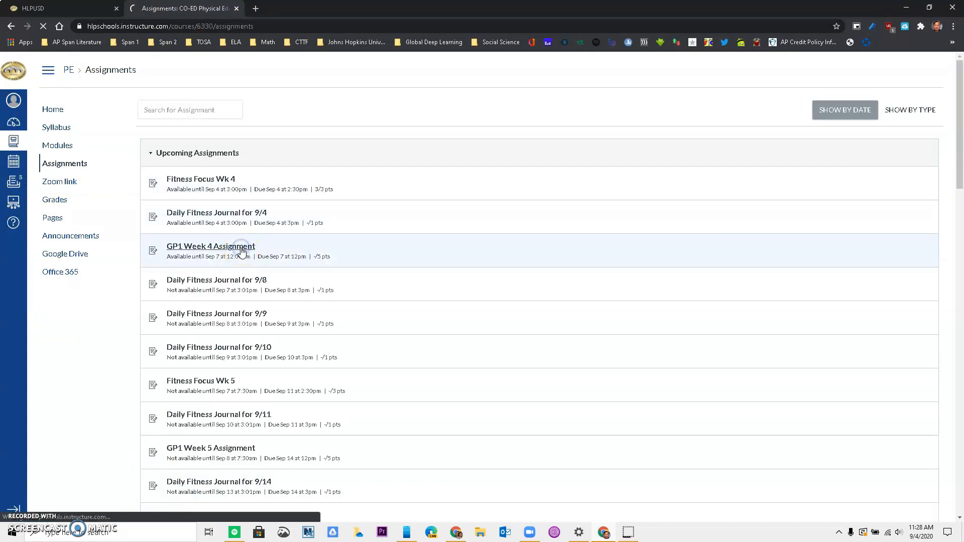
{"action": "left_click", "coordinate": [209, 246]}
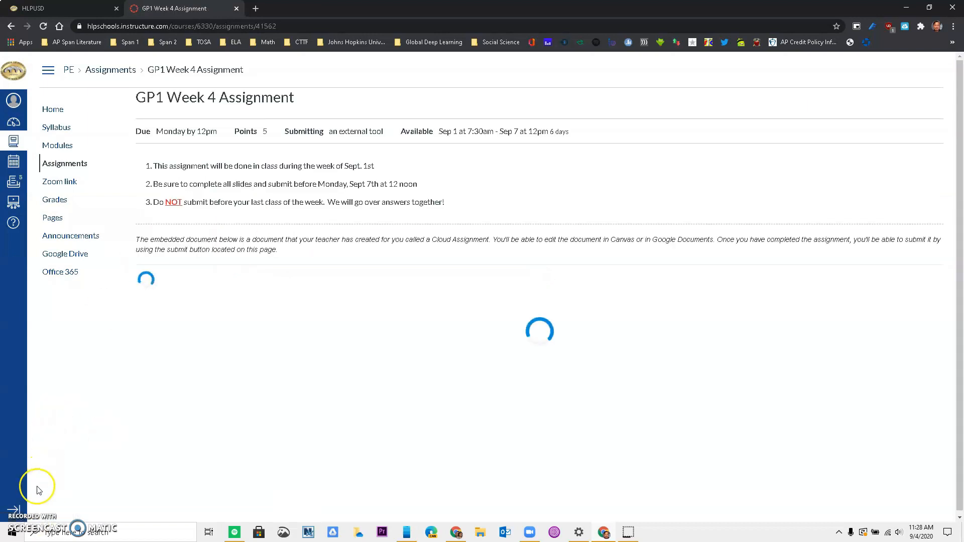
{"action": "mouse_move", "coordinate": [579, 415]}
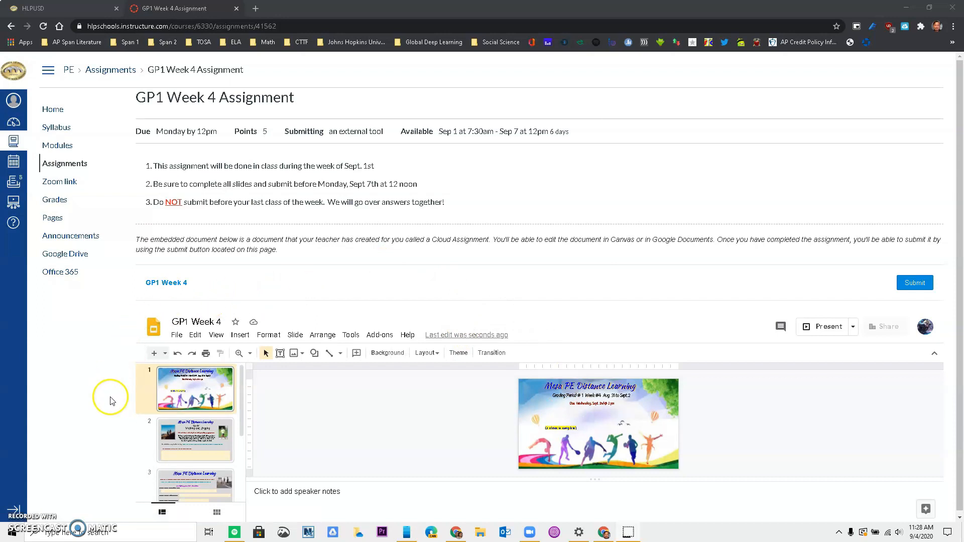
{"action": "mouse_move", "coordinate": [60, 271]}
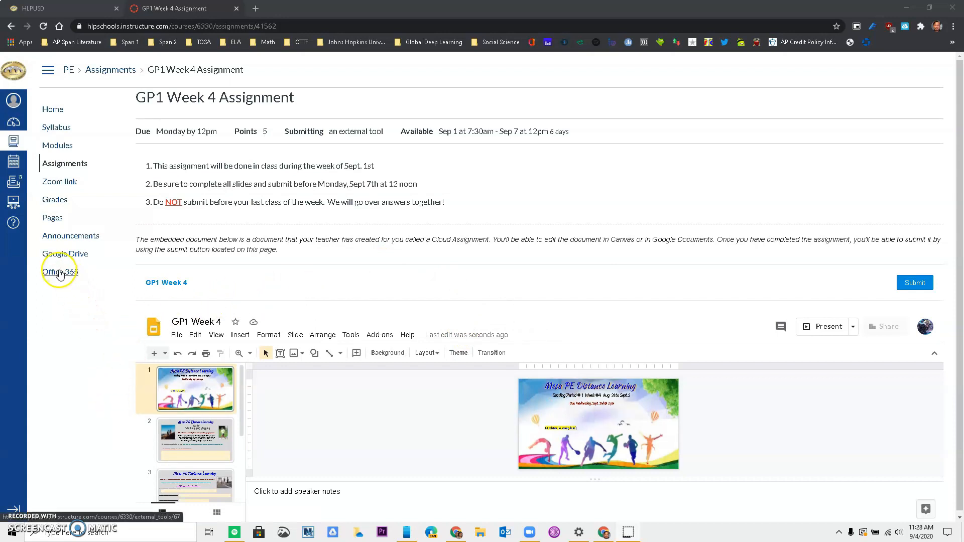
Open the Office 365 tool and log in, bringing up the Office365 PDX access request.
{"action": "left_click", "coordinate": [58, 271]}
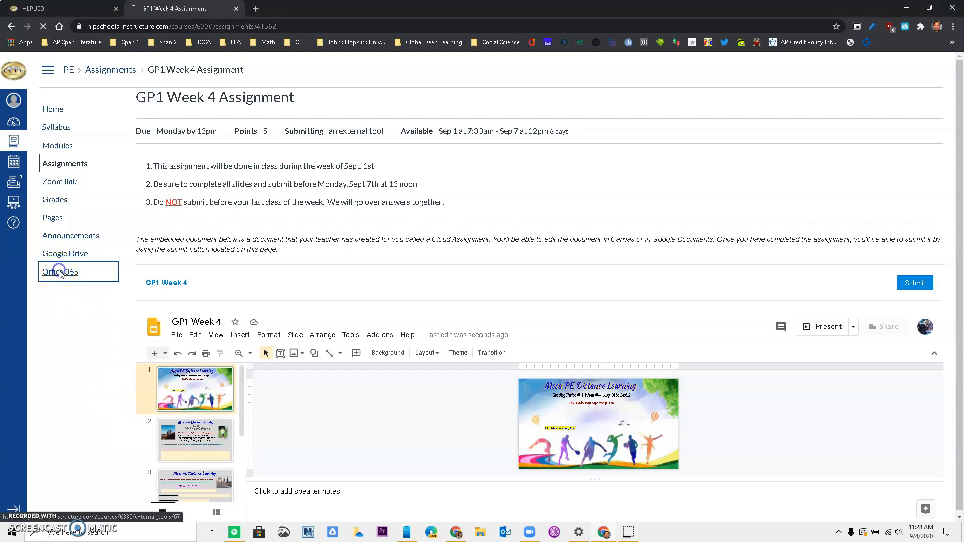
{"action": "left_click", "coordinate": [57, 271]}
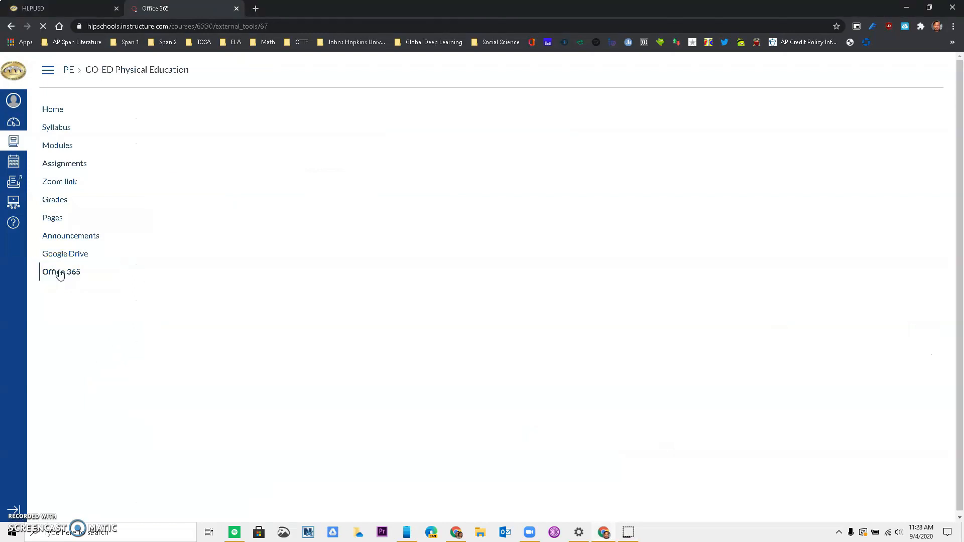
{"action": "left_click", "coordinate": [60, 271]}
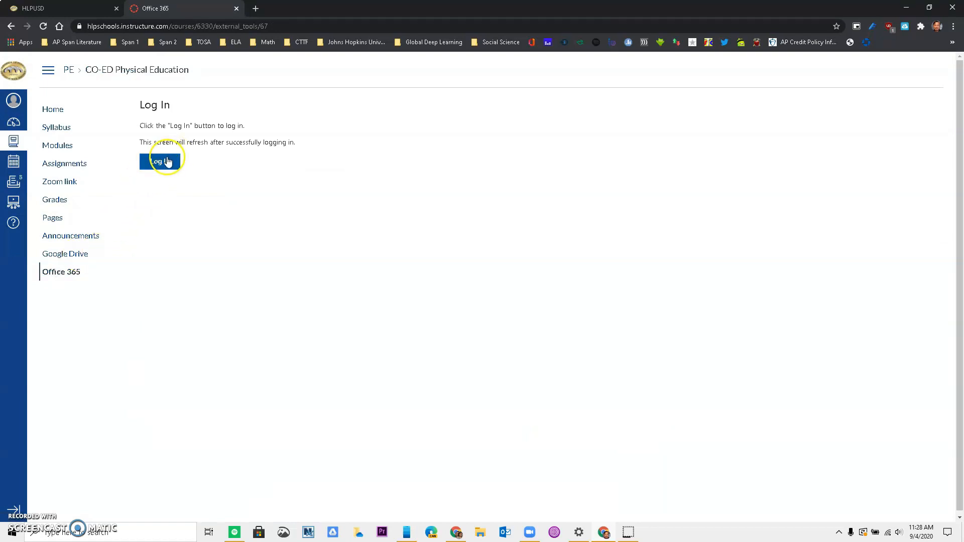
{"action": "left_click", "coordinate": [161, 161]}
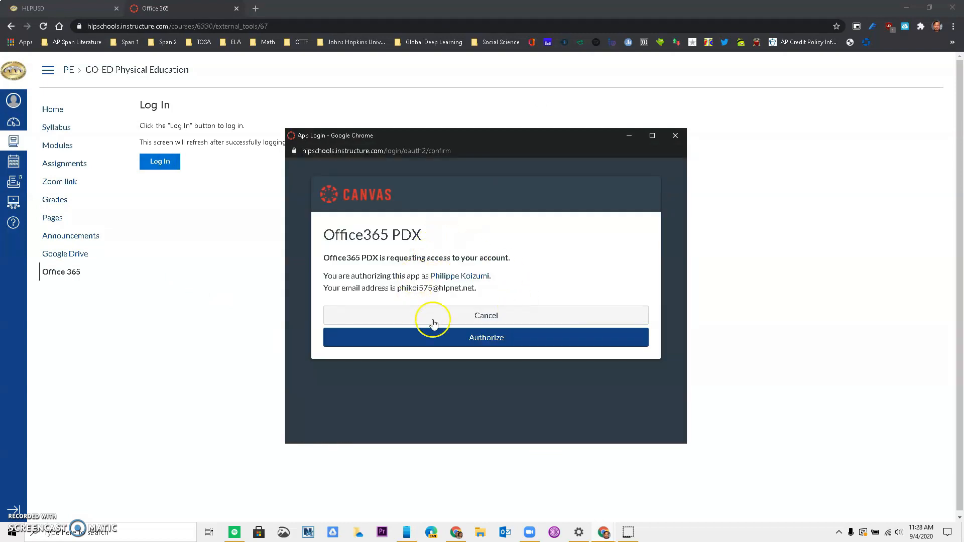
Authorize Office365 PDX and proceed to log in to Office 365.
{"action": "left_click", "coordinate": [486, 338]}
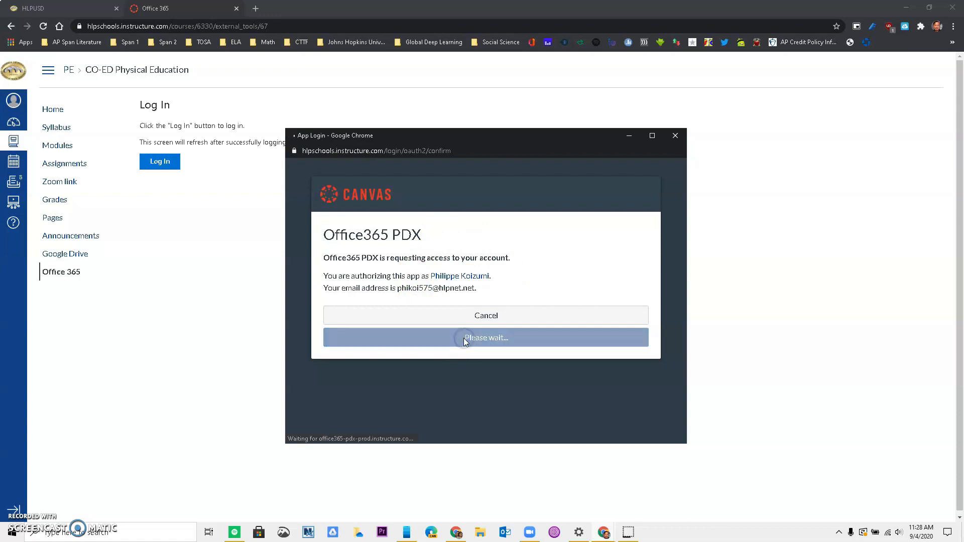
{"action": "left_click", "coordinate": [466, 337]}
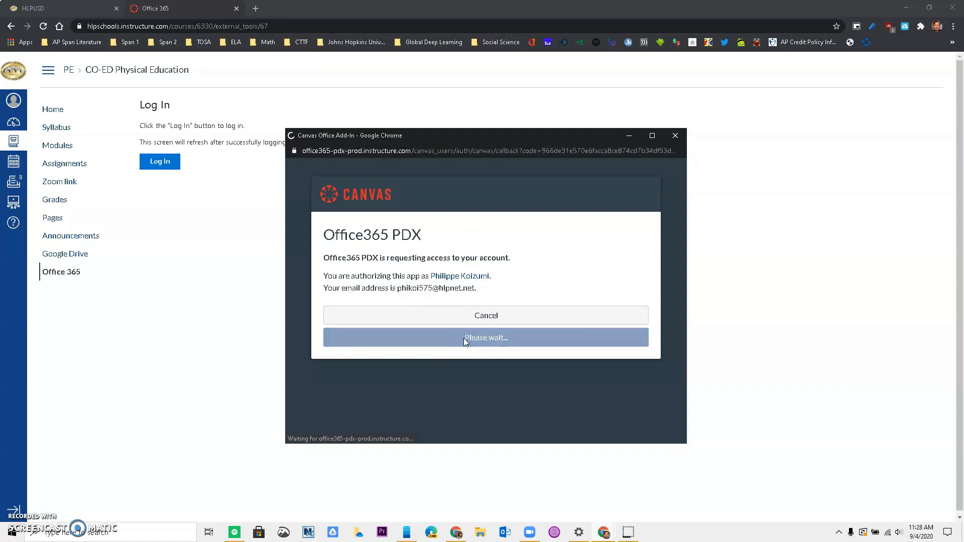
{"action": "left_click", "coordinate": [486, 338]}
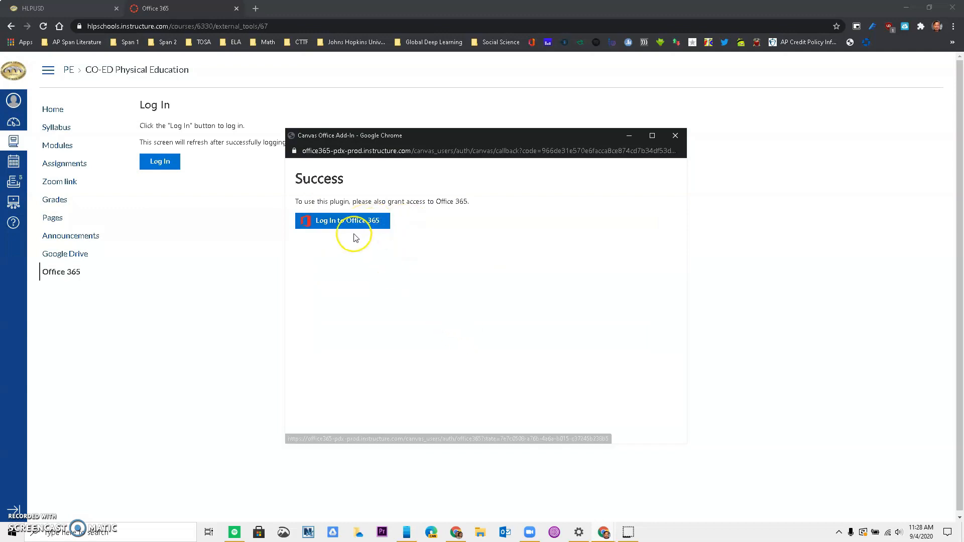
{"action": "left_click", "coordinate": [342, 220]}
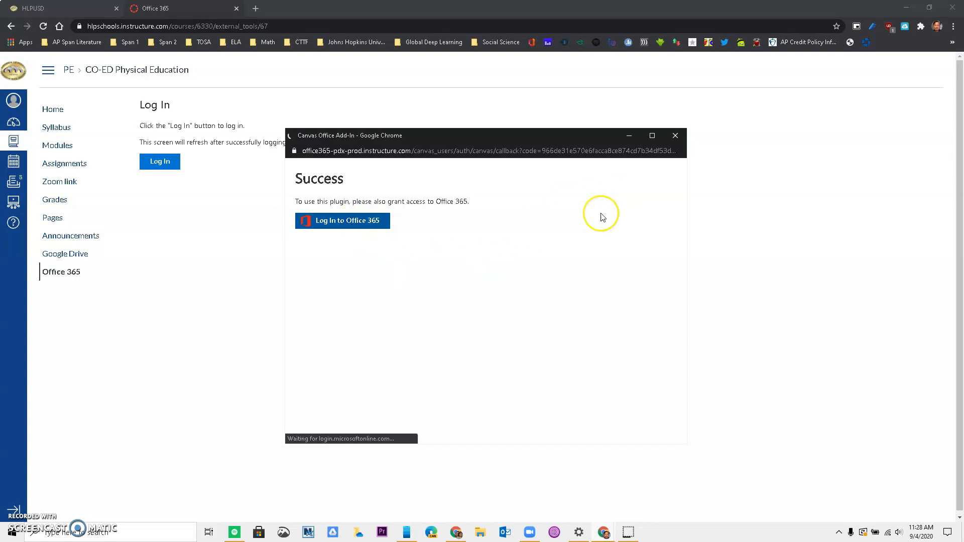
{"action": "left_click", "coordinate": [342, 220]}
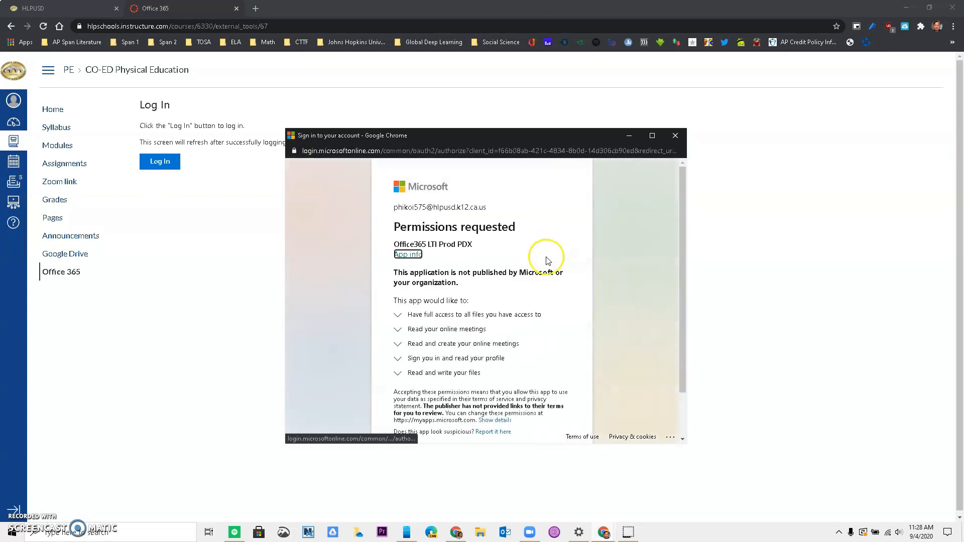
Accept the requested Microsoft permissions and close the successful authentication popup.
{"action": "left_click", "coordinate": [542, 400]}
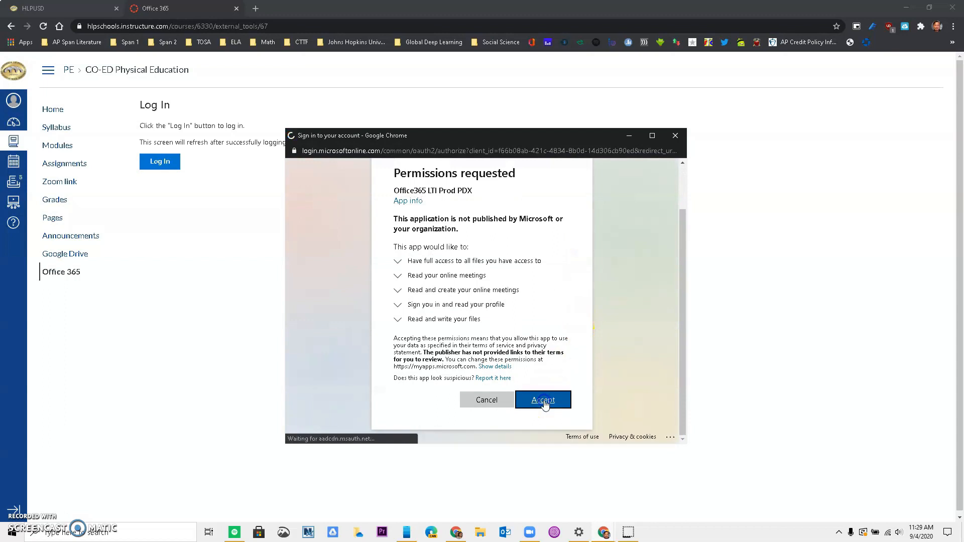
{"action": "left_click", "coordinate": [543, 400]}
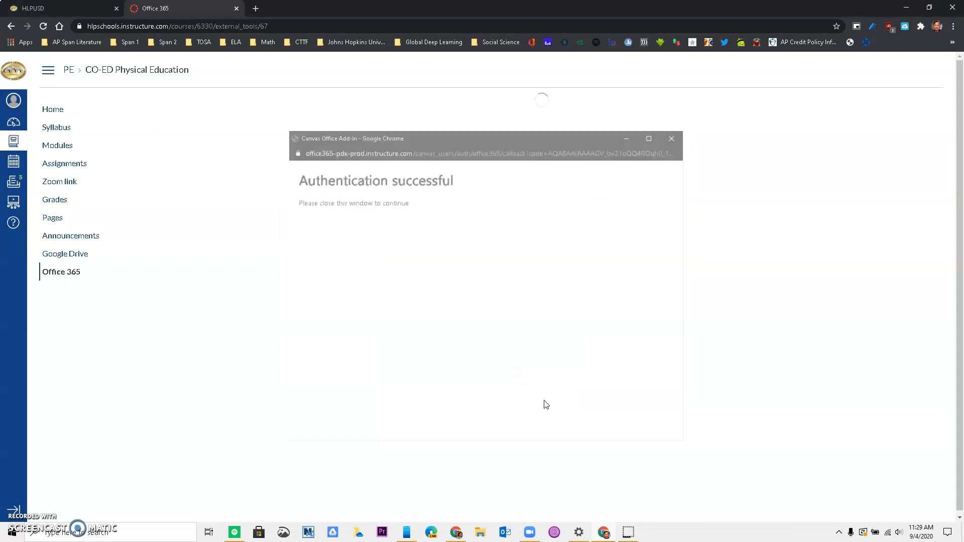
{"action": "left_click", "coordinate": [671, 139]}
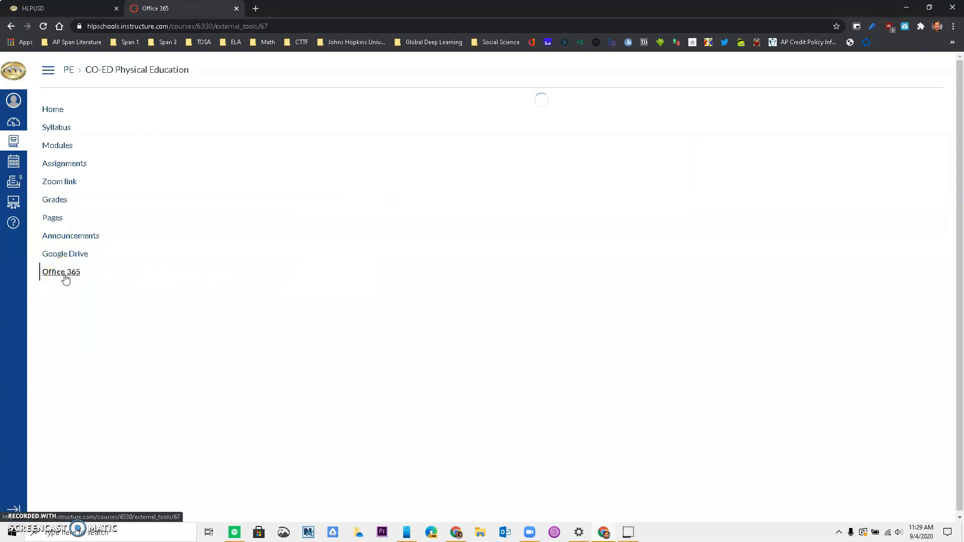
Reload the Office 365 tool to show the connected OneDrive Files view.
{"action": "left_click", "coordinate": [60, 271]}
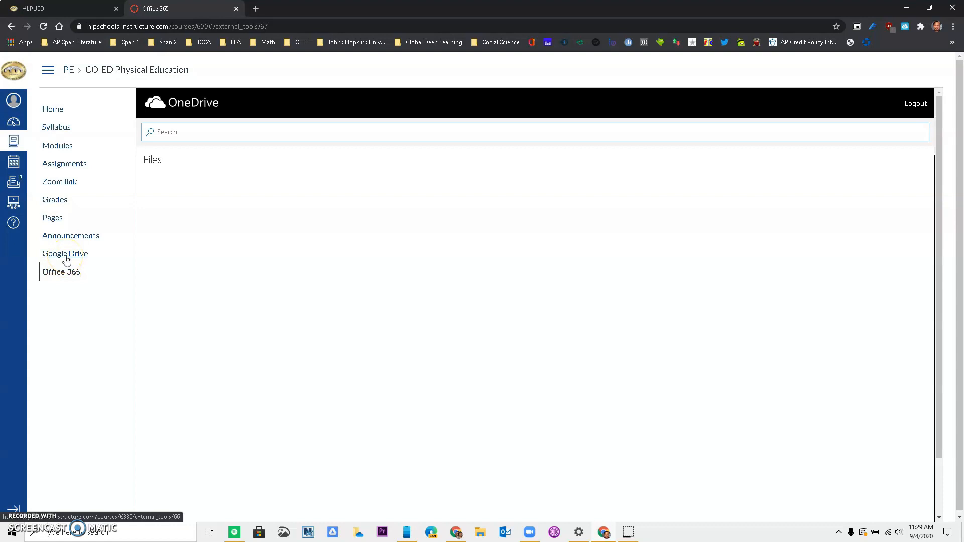
{"action": "mouse_move", "coordinate": [66, 259]}
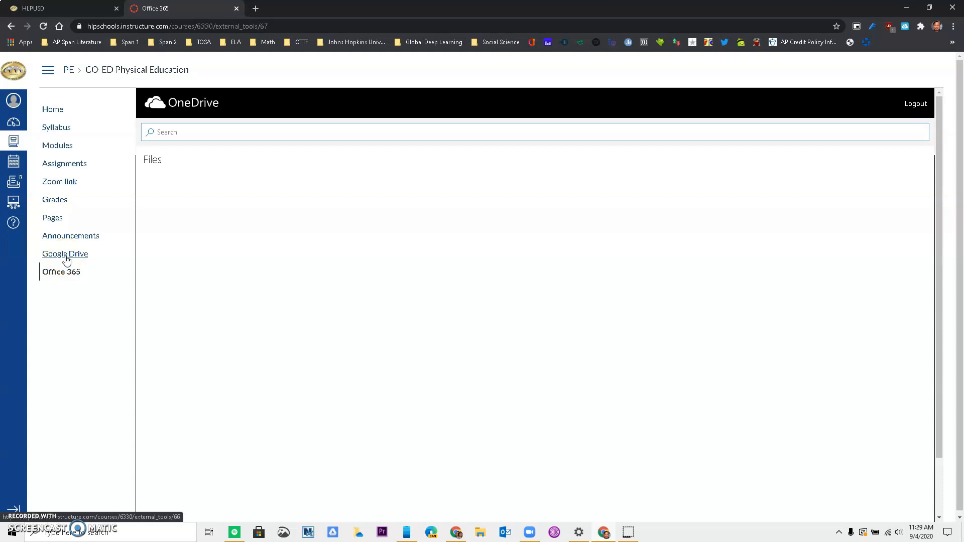